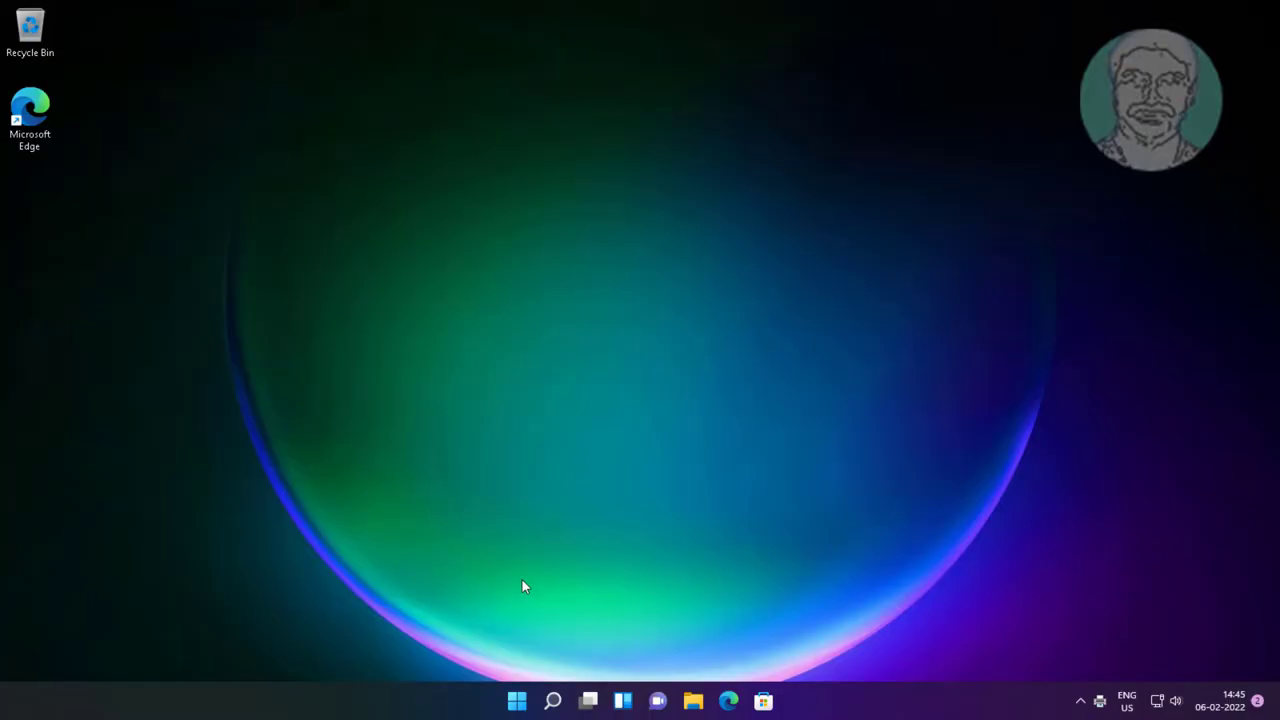
Search Windows for 'cont' to bring up Control Panel.
left_click(552, 700)
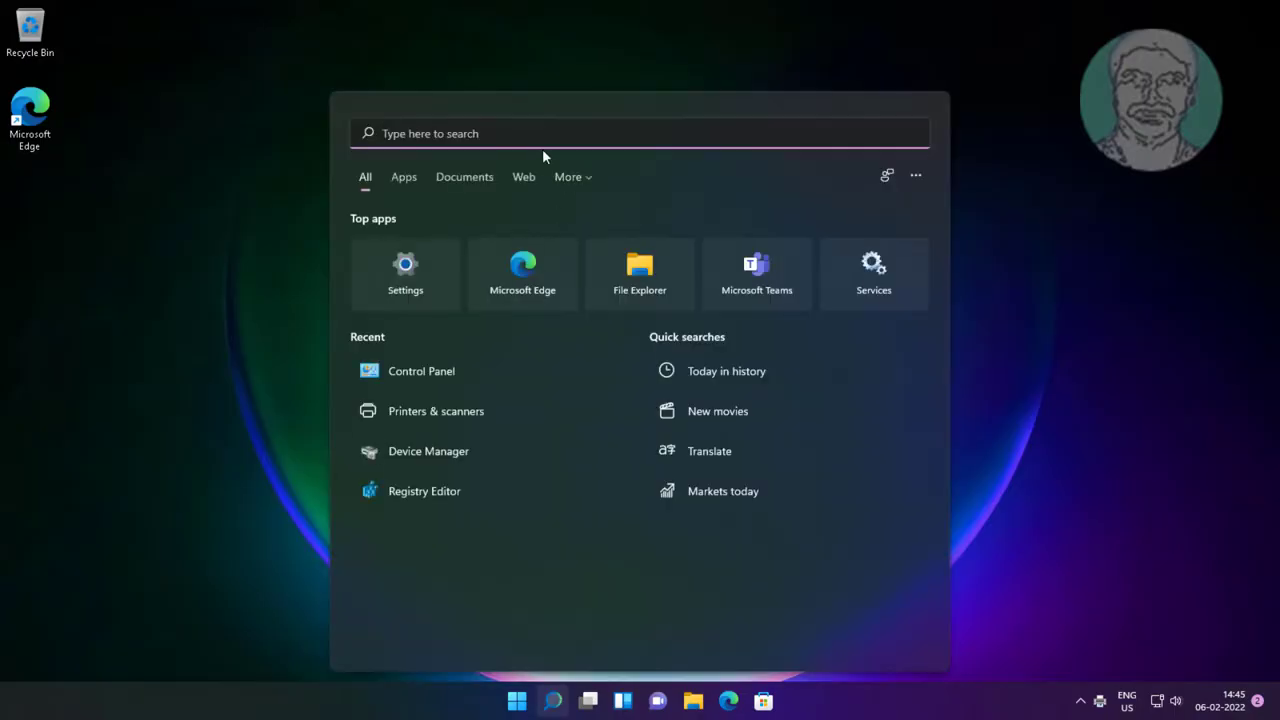
type("cont")
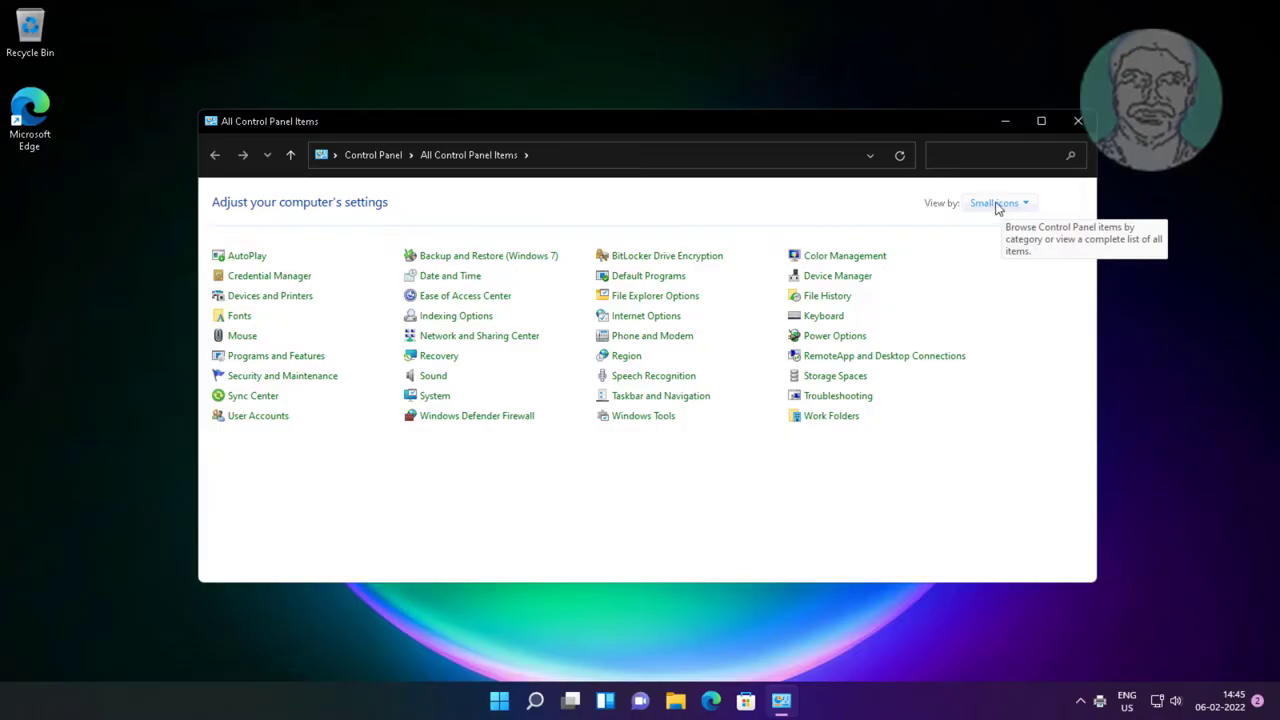
mouse_move(248, 295)
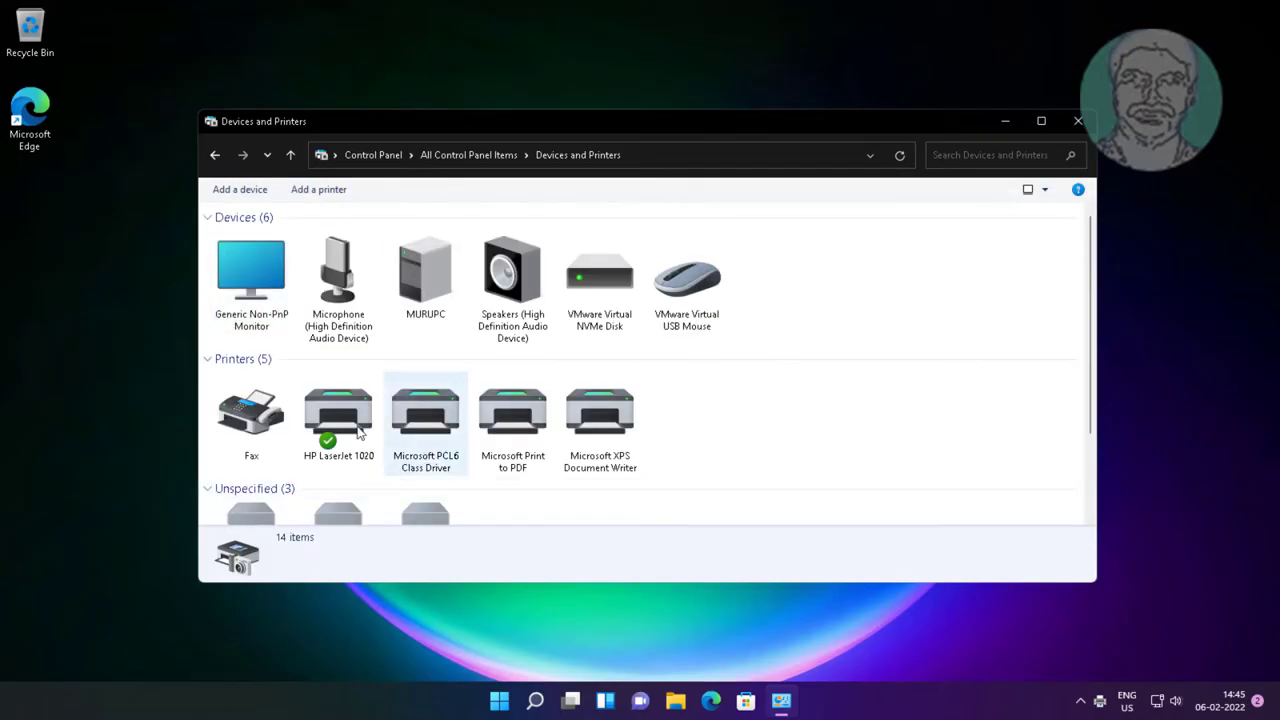
Show what's printing on the HP LaserJet 1020 printer.
right_click(338, 415)
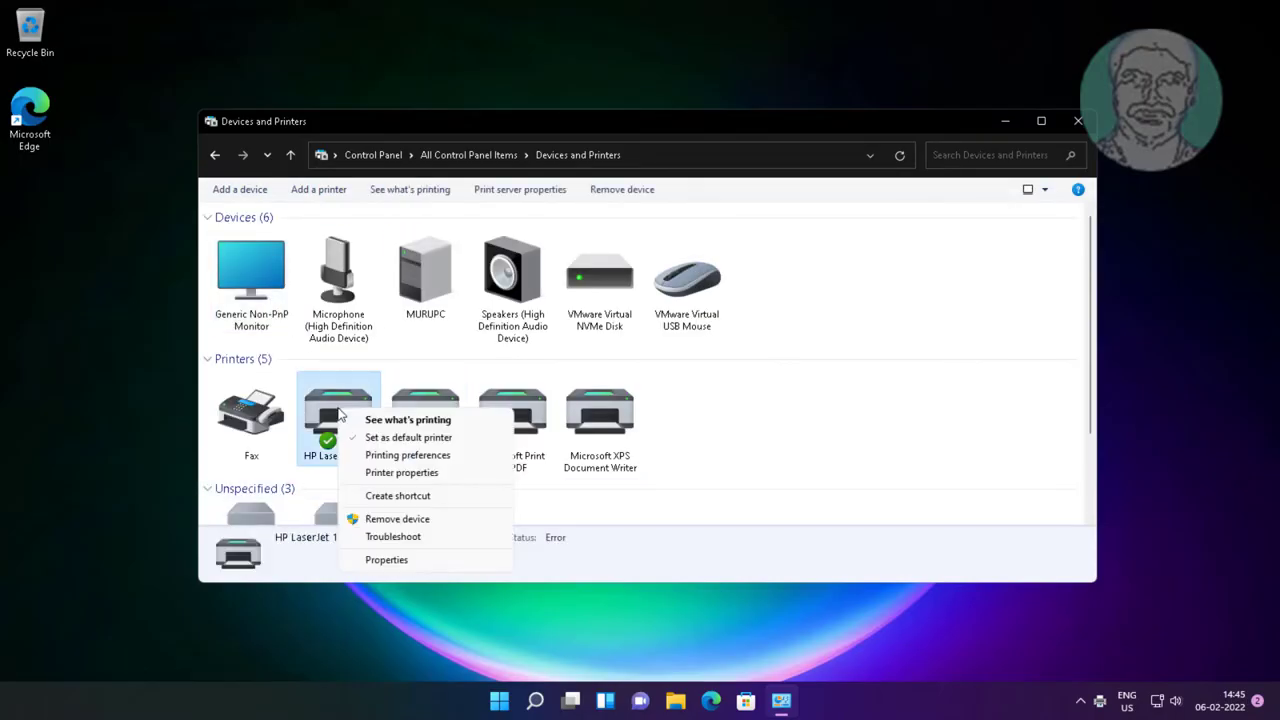
mouse_move(408, 419)
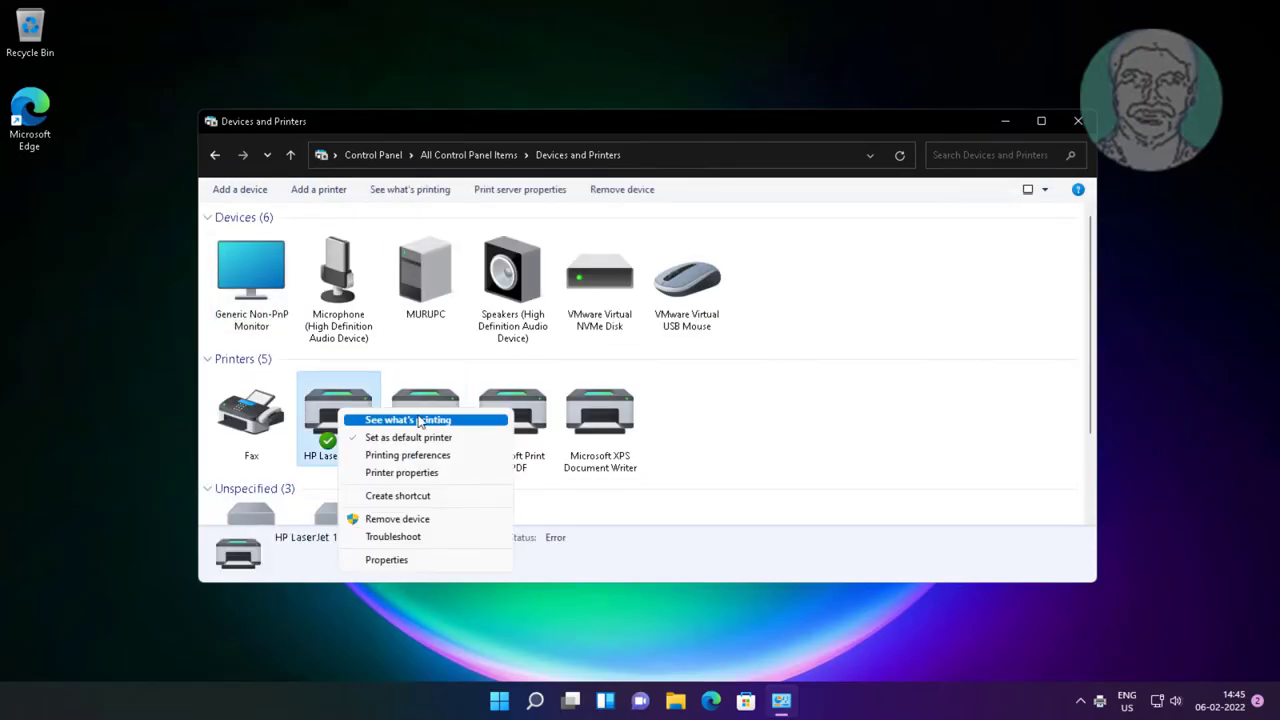
left_click(407, 419)
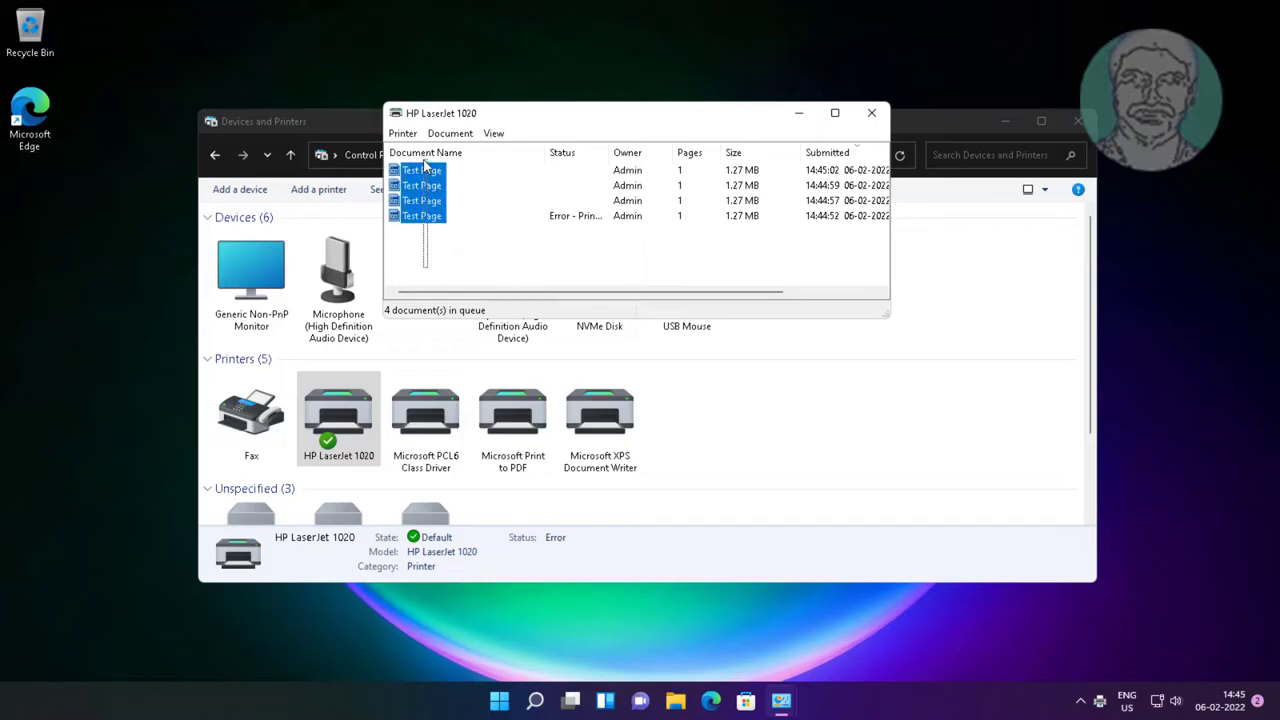
Cancel the four stuck Test Page jobs and close the emptied queue window.
right_click(421, 185)
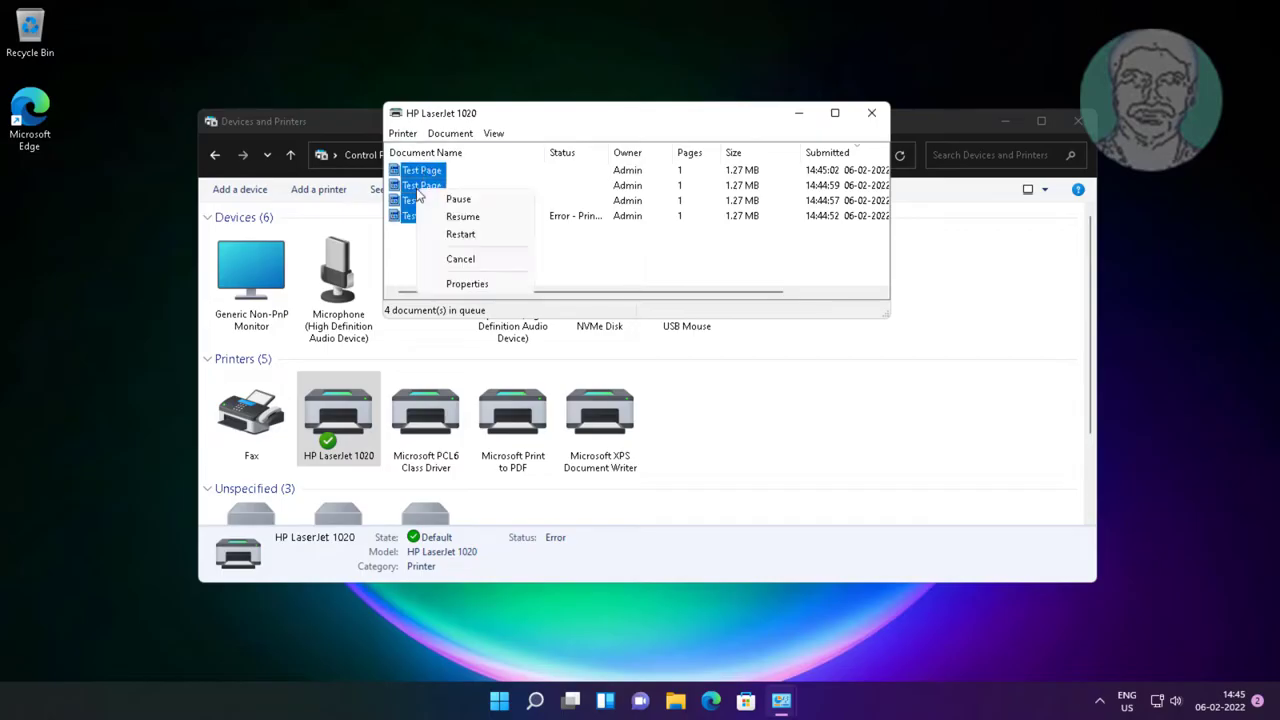
mouse_move(458, 198)
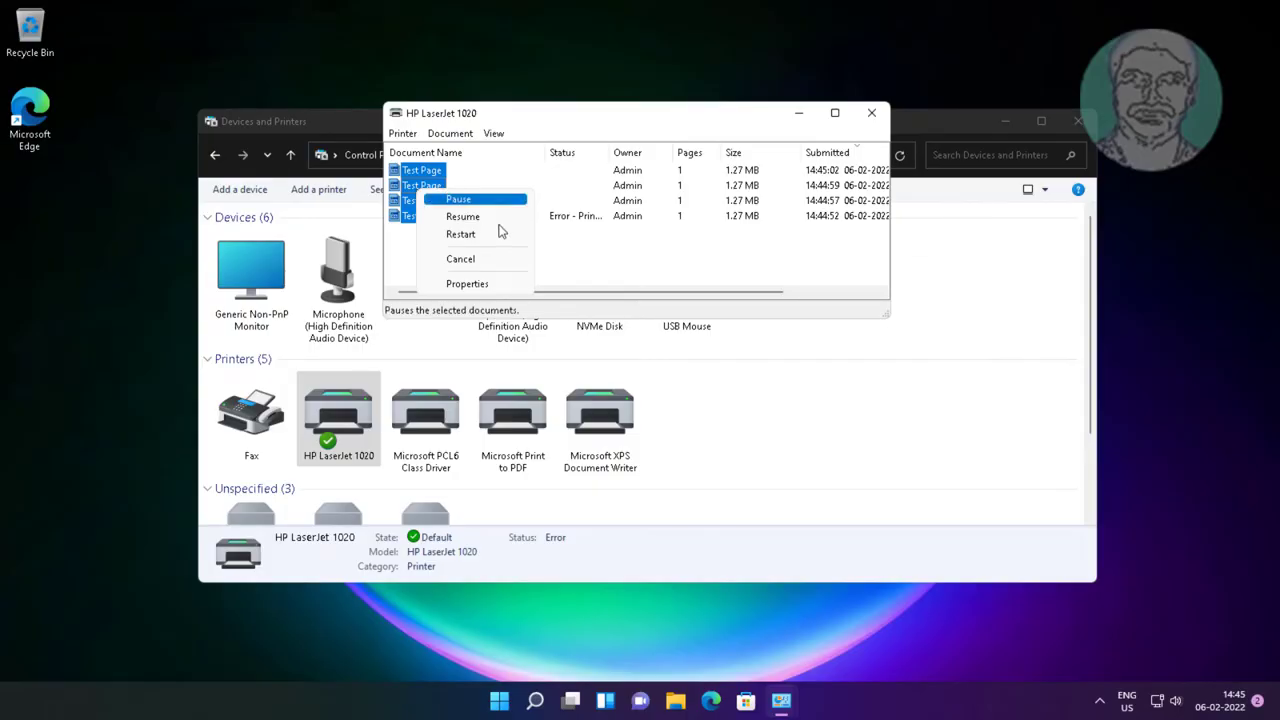
left_click(460, 258)
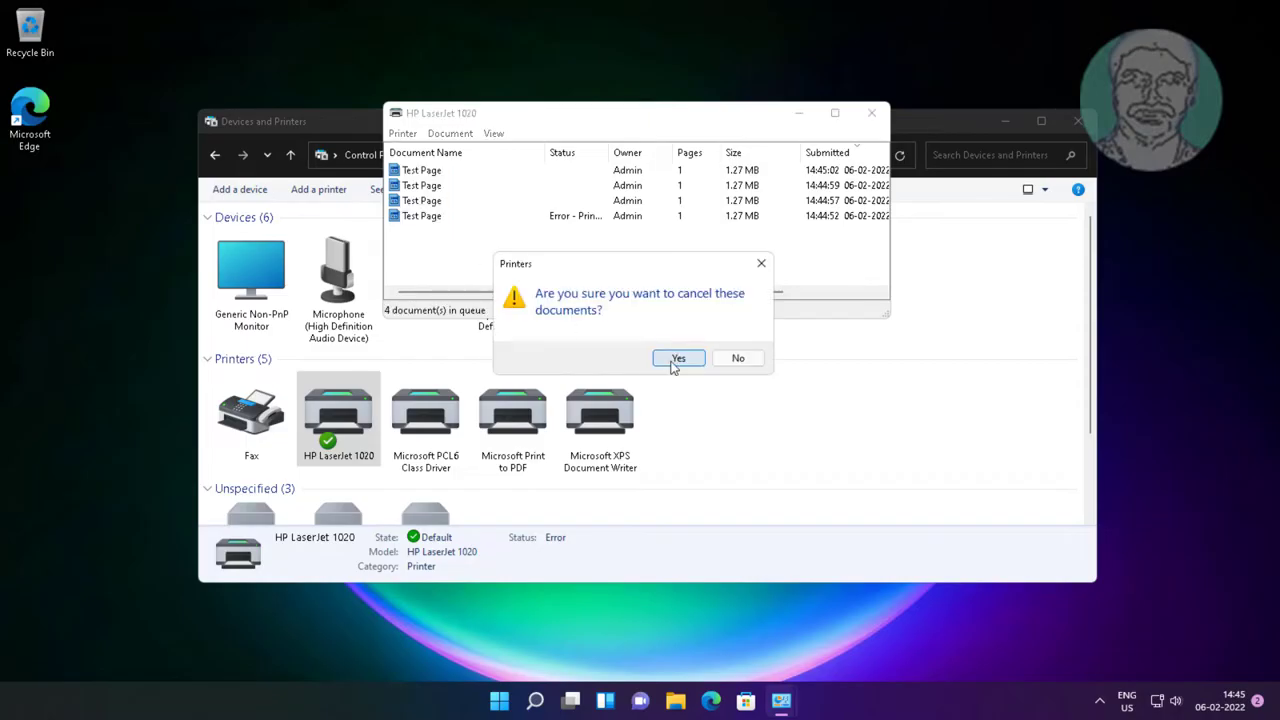
left_click(678, 358)
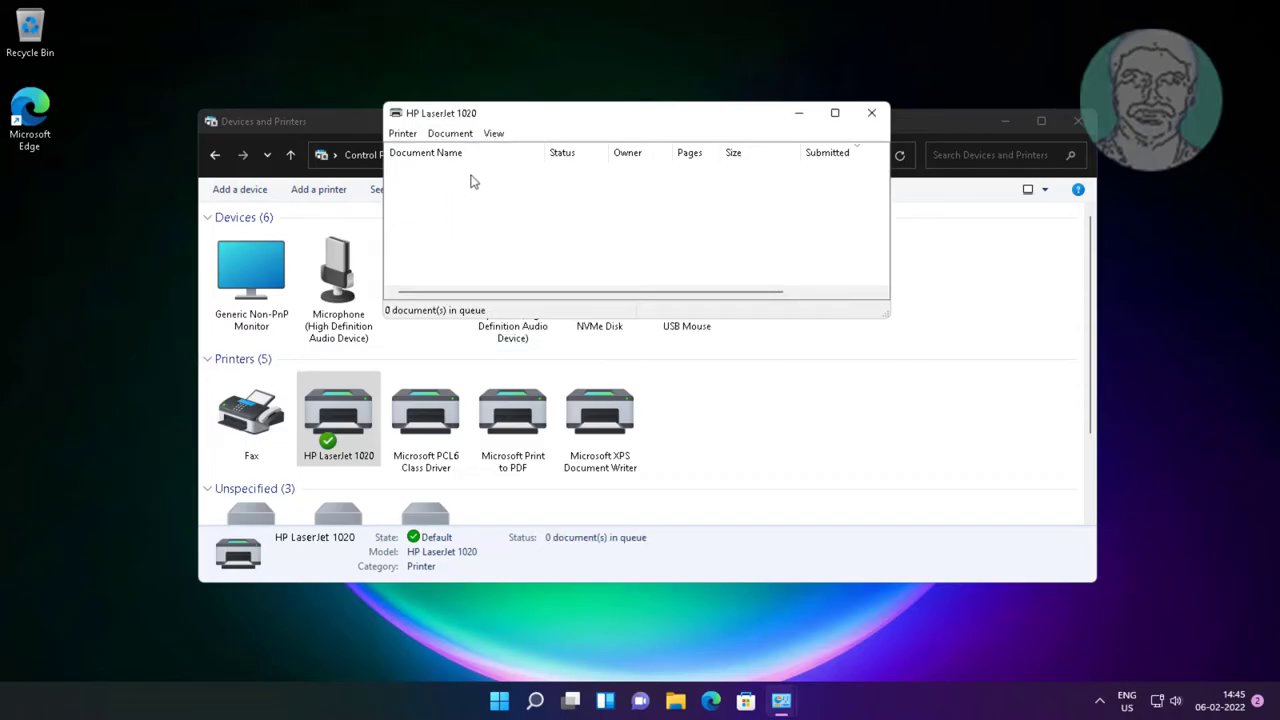
mouse_move(868, 131)
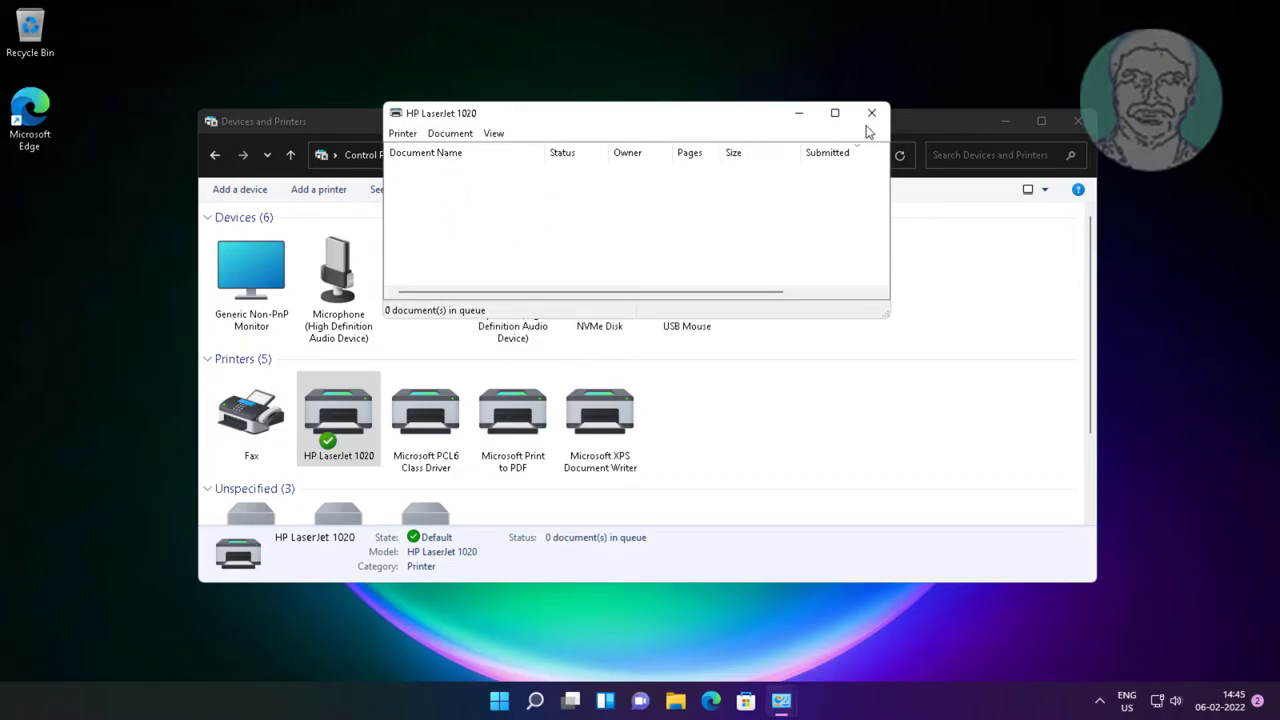
mouse_move(871, 113)
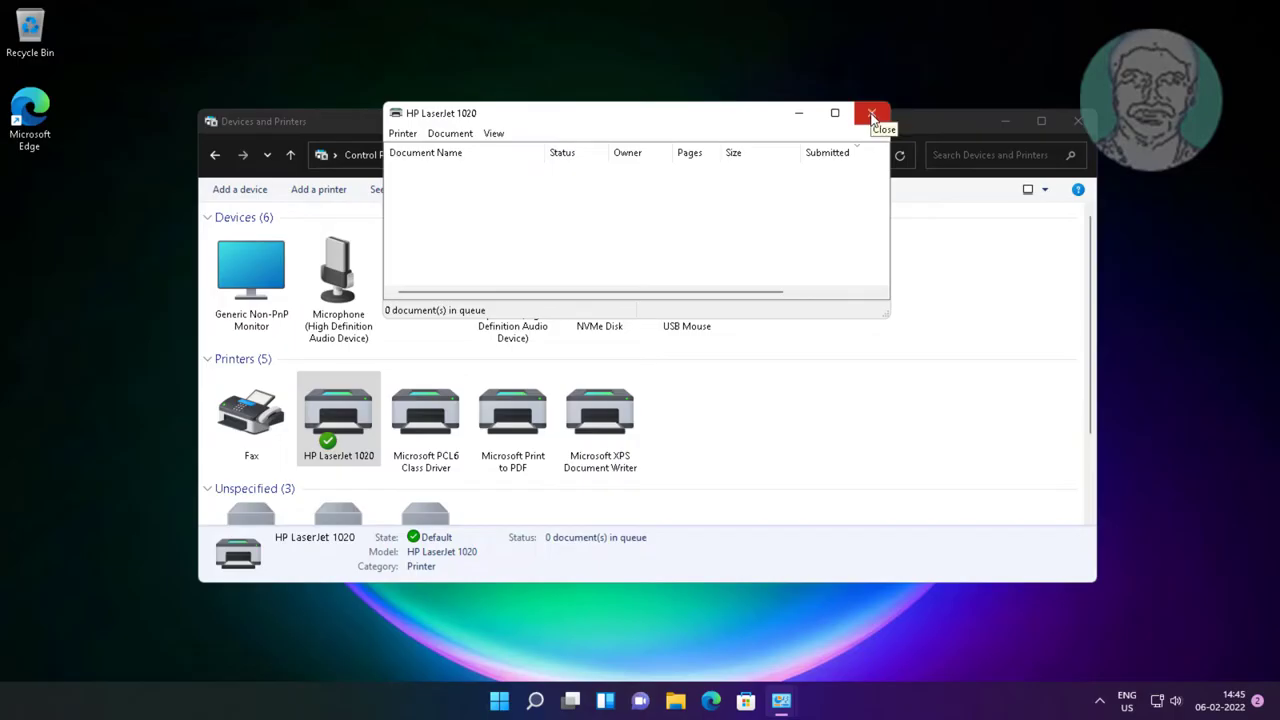
left_click(871, 113)
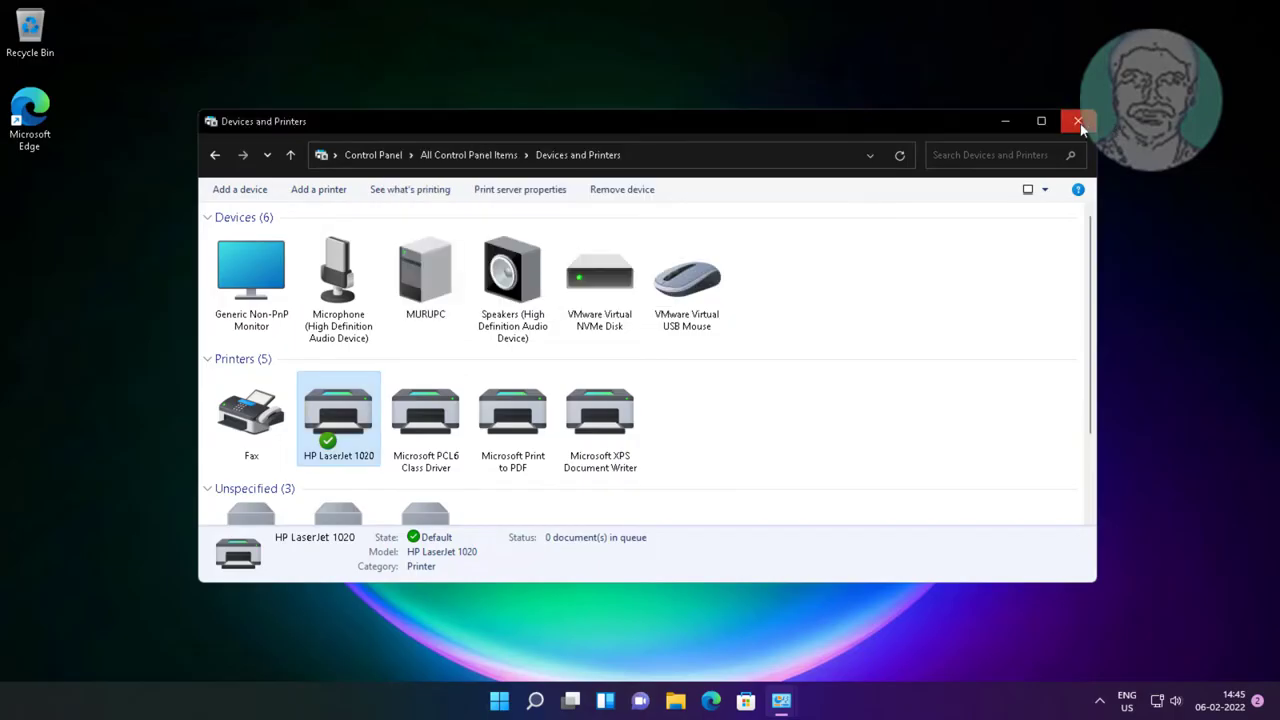
Close Devices and Printers and launch Services by searching 'services'.
left_click(1079, 121)
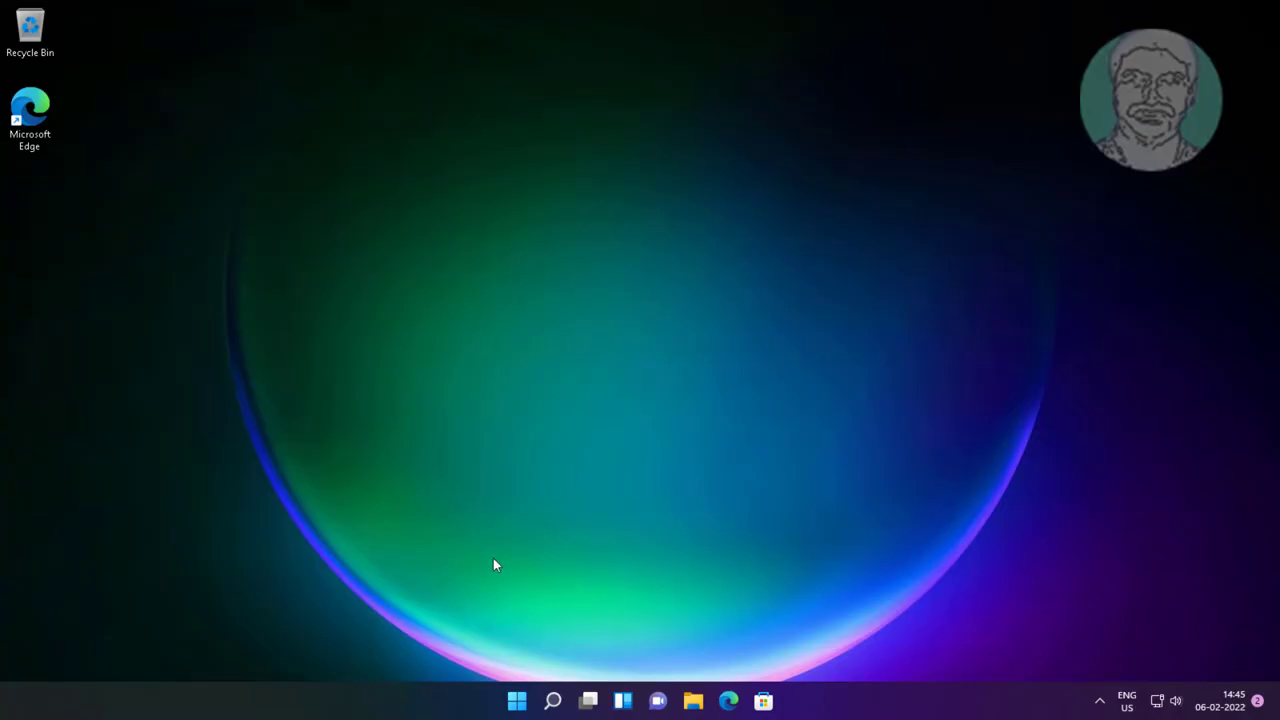
left_click(552, 700)
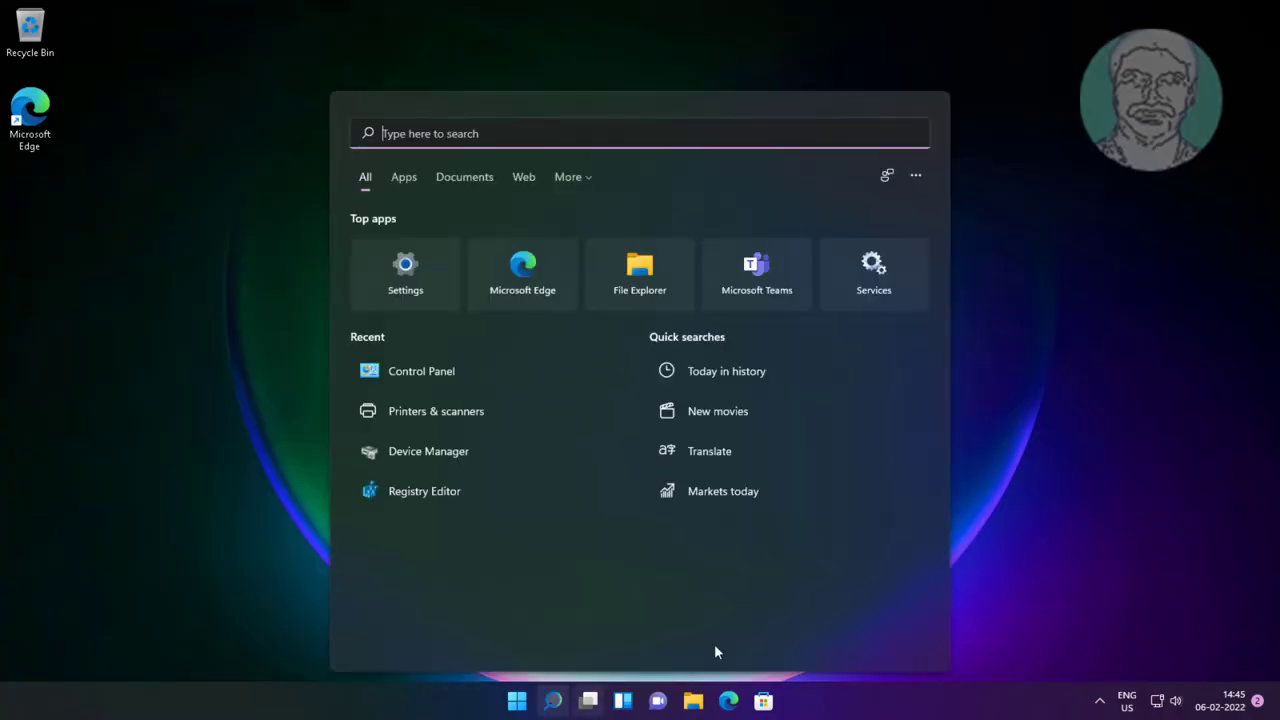
type("services")
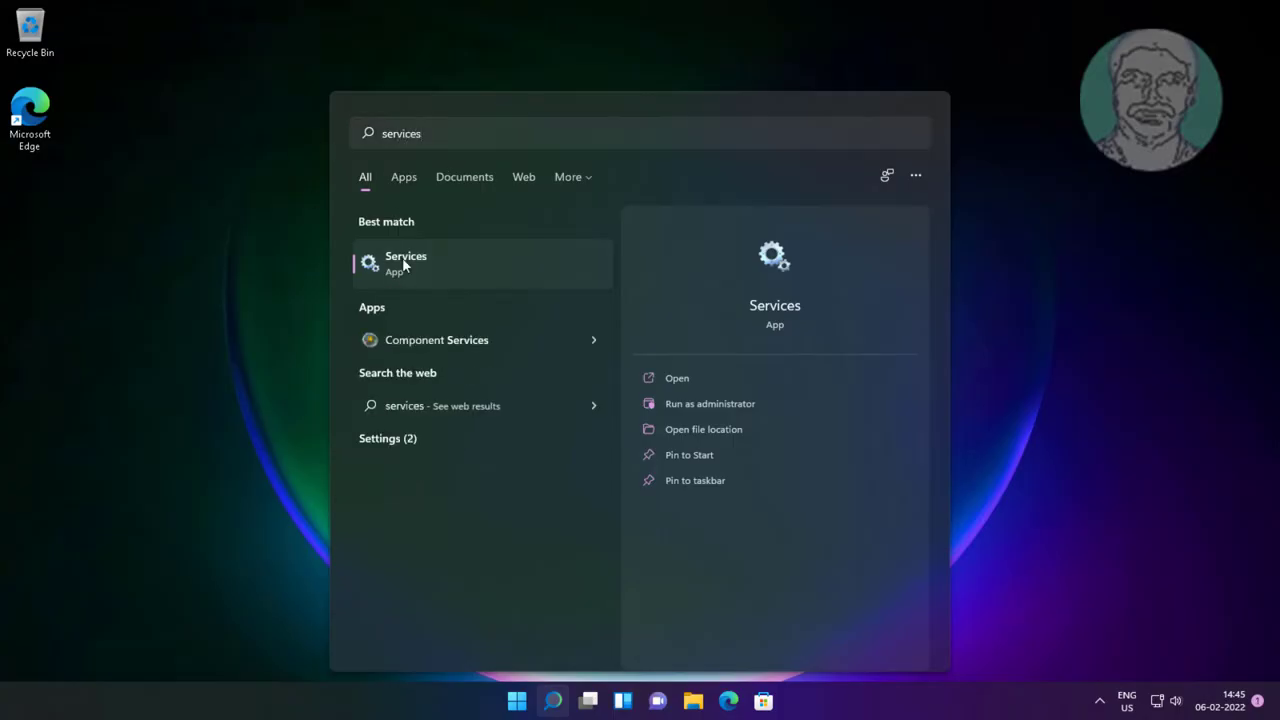
left_click(406, 262)
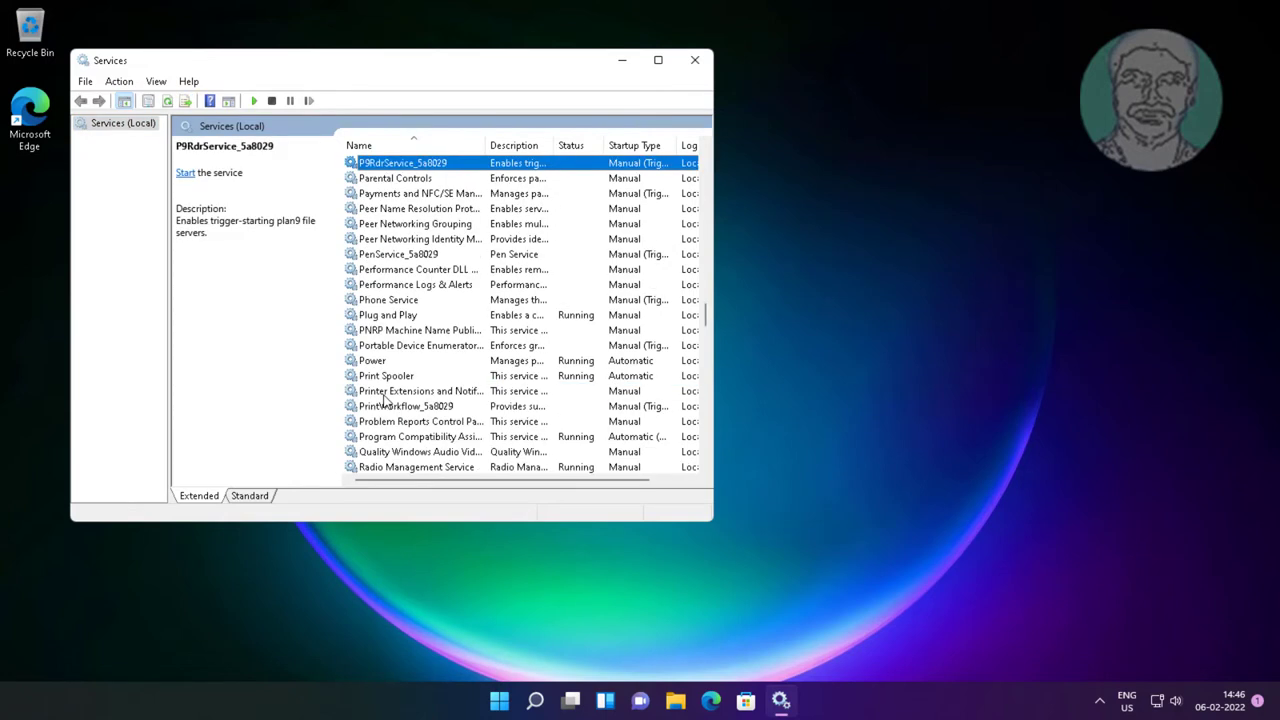
View the Print Spooler service's properties and dismiss them unchanged.
left_click(386, 375)
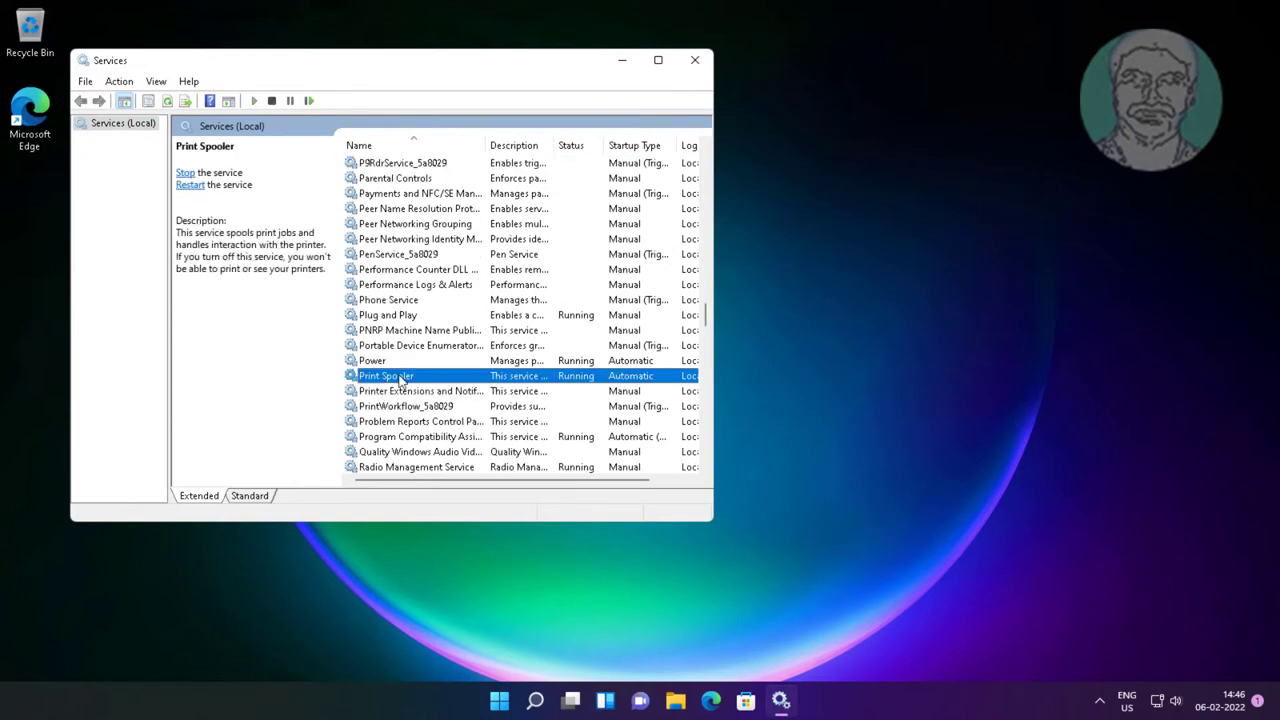
double_click(386, 375)
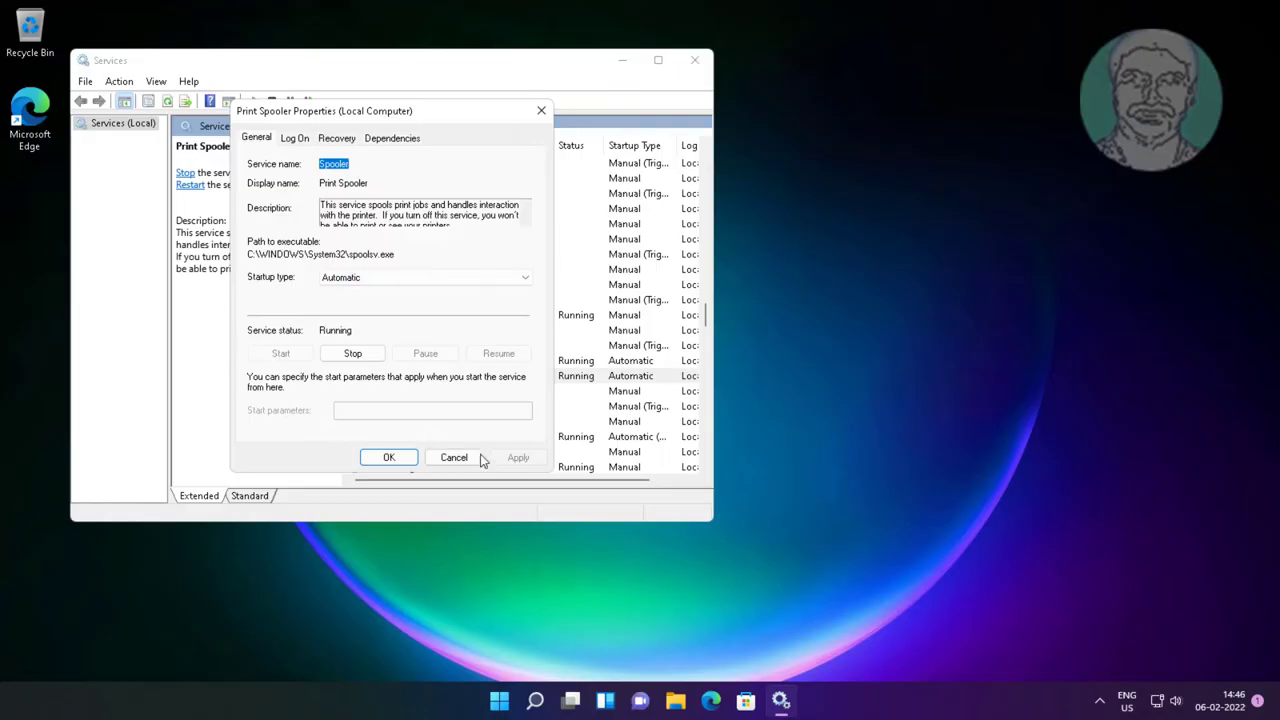
left_click(453, 457)
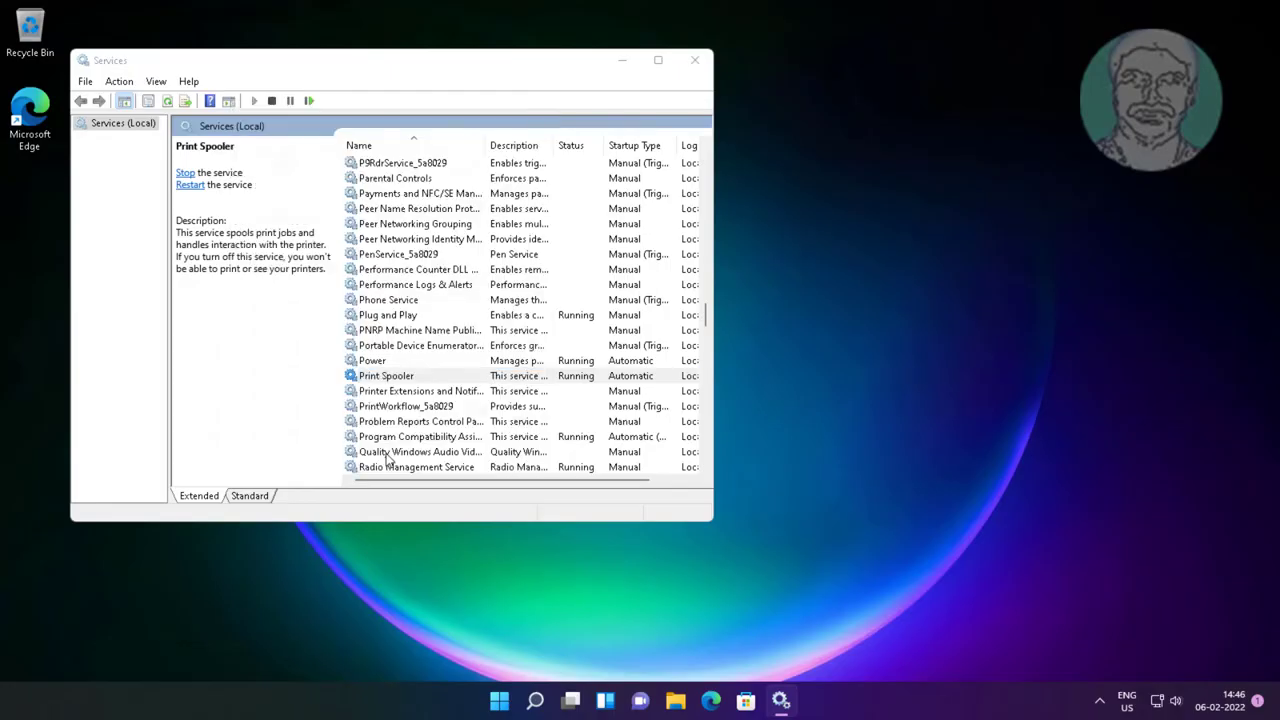
Stop and restart the Print Spooler service, then close Services.
left_click(386, 375)
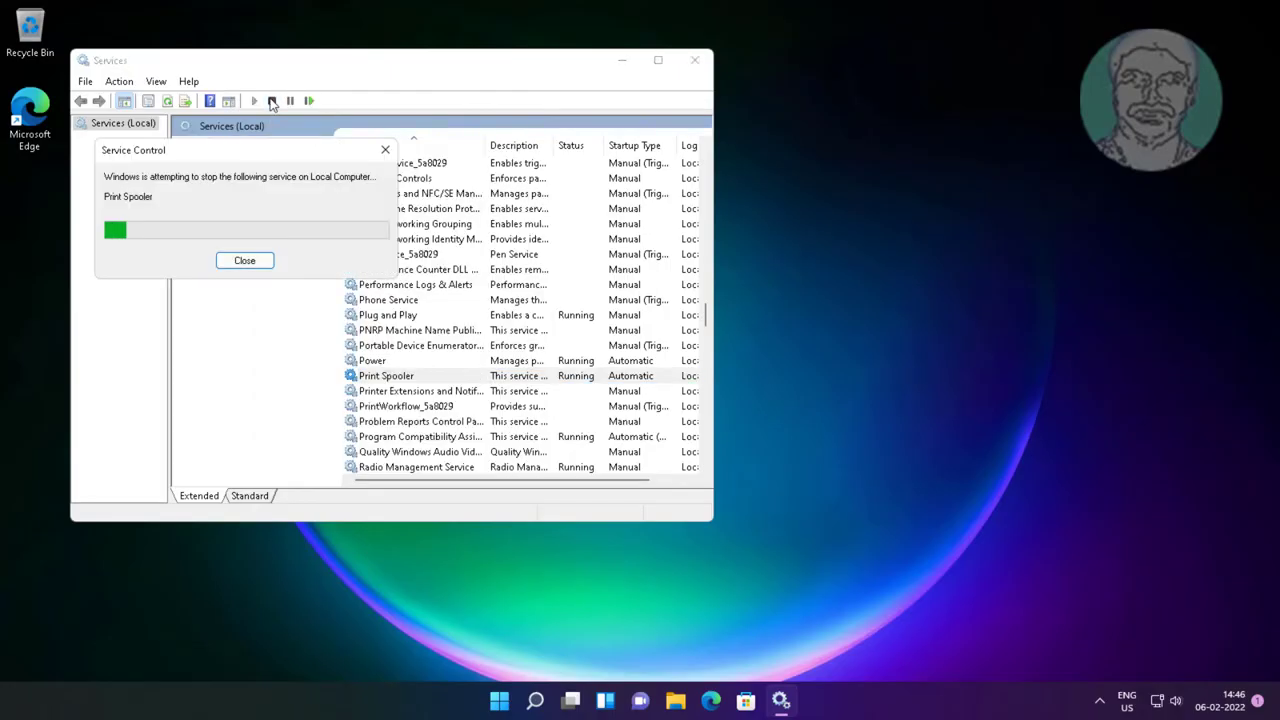
left_click(244, 260)
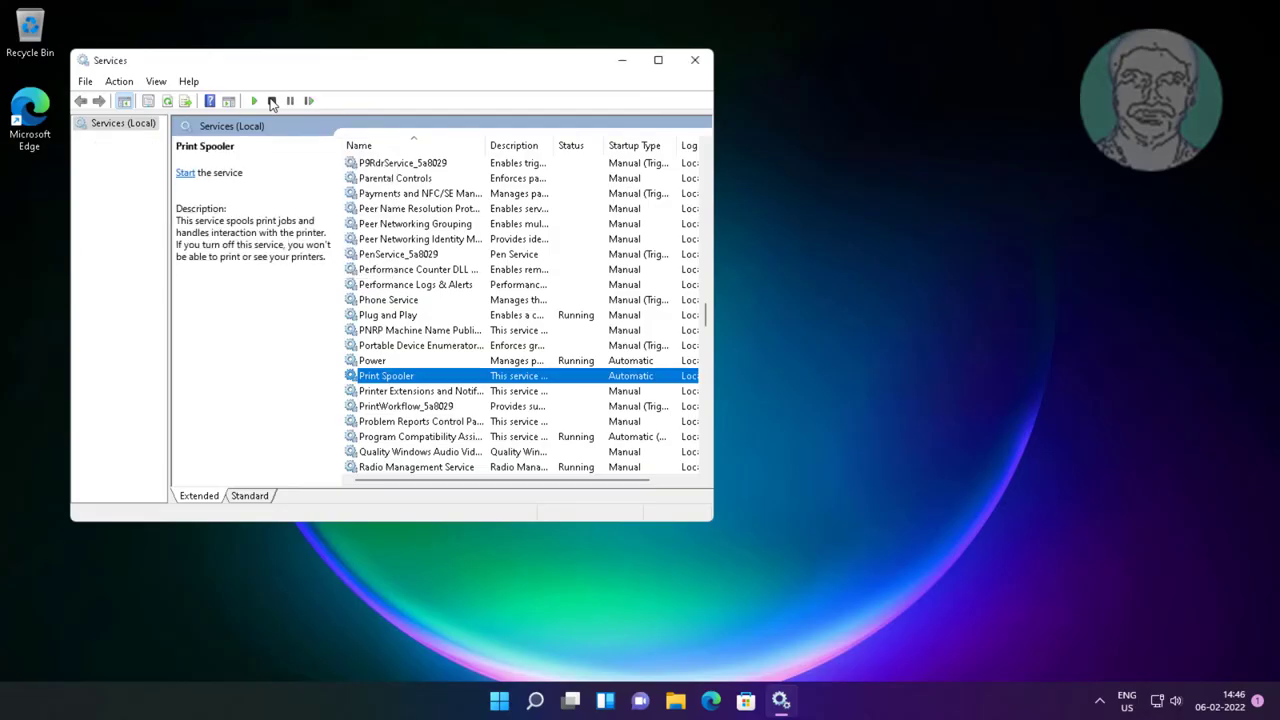
mouse_move(254, 100)
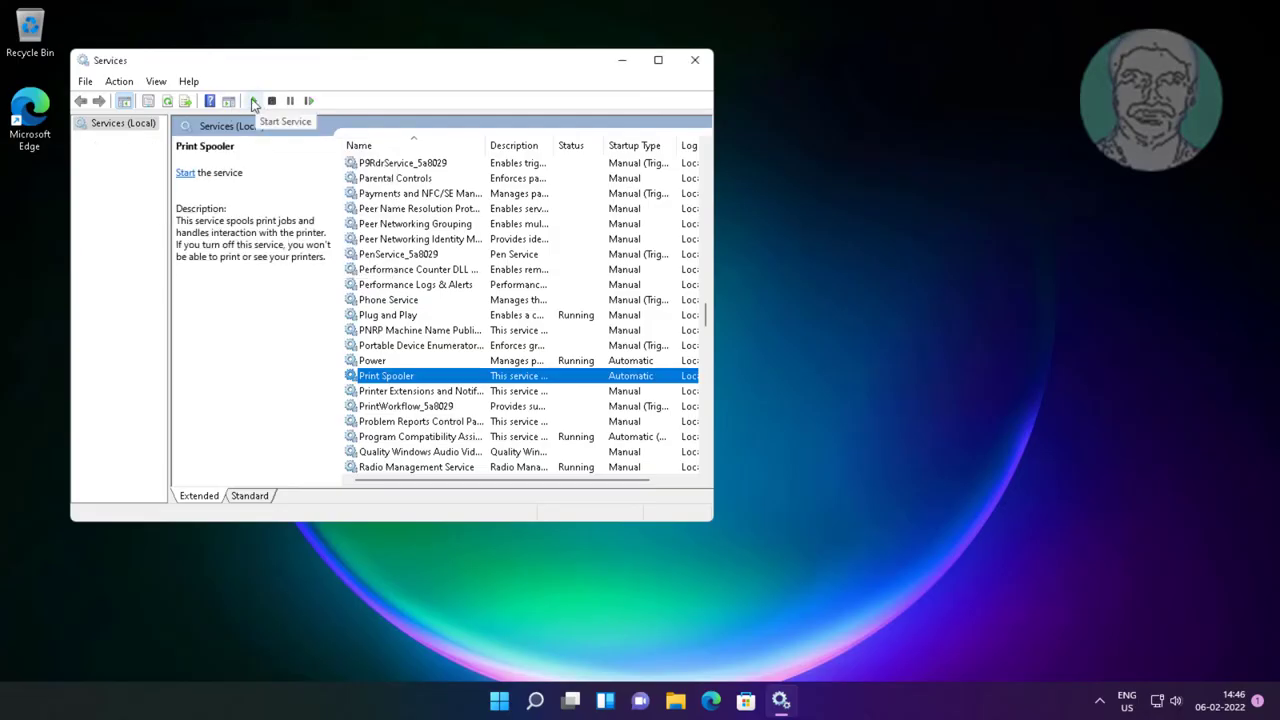
left_click(253, 100)
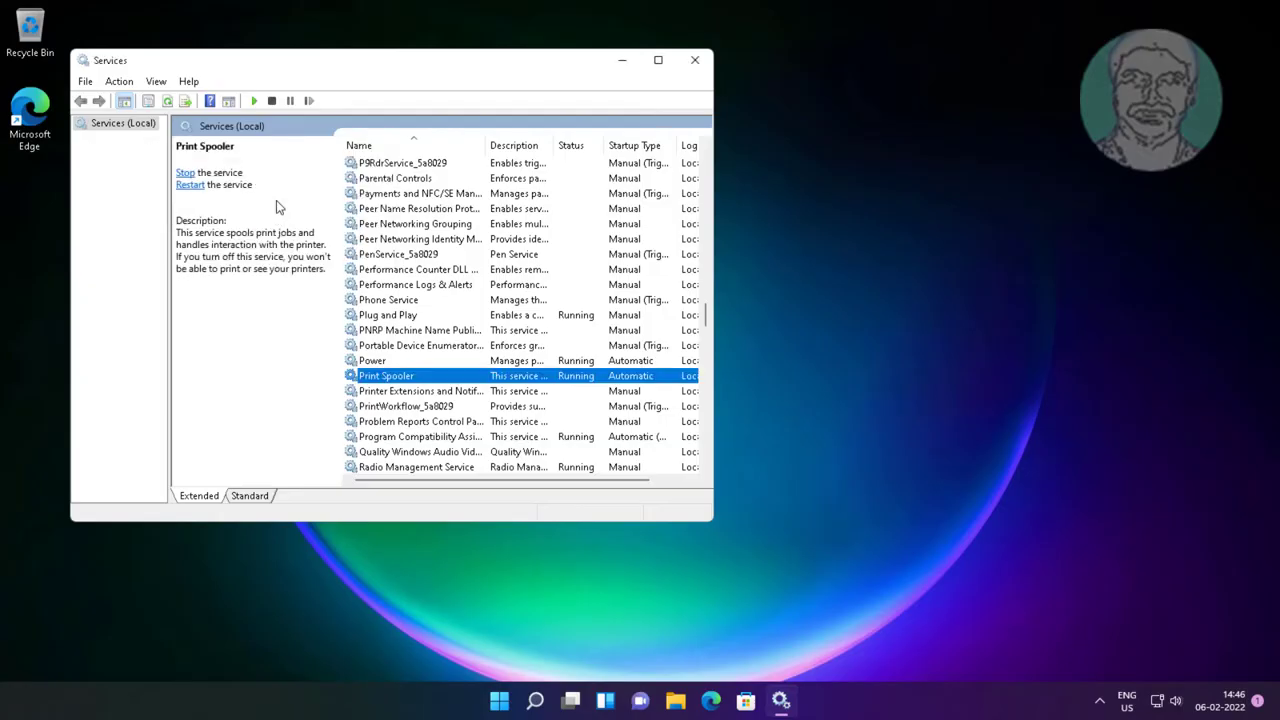
left_click(695, 60)
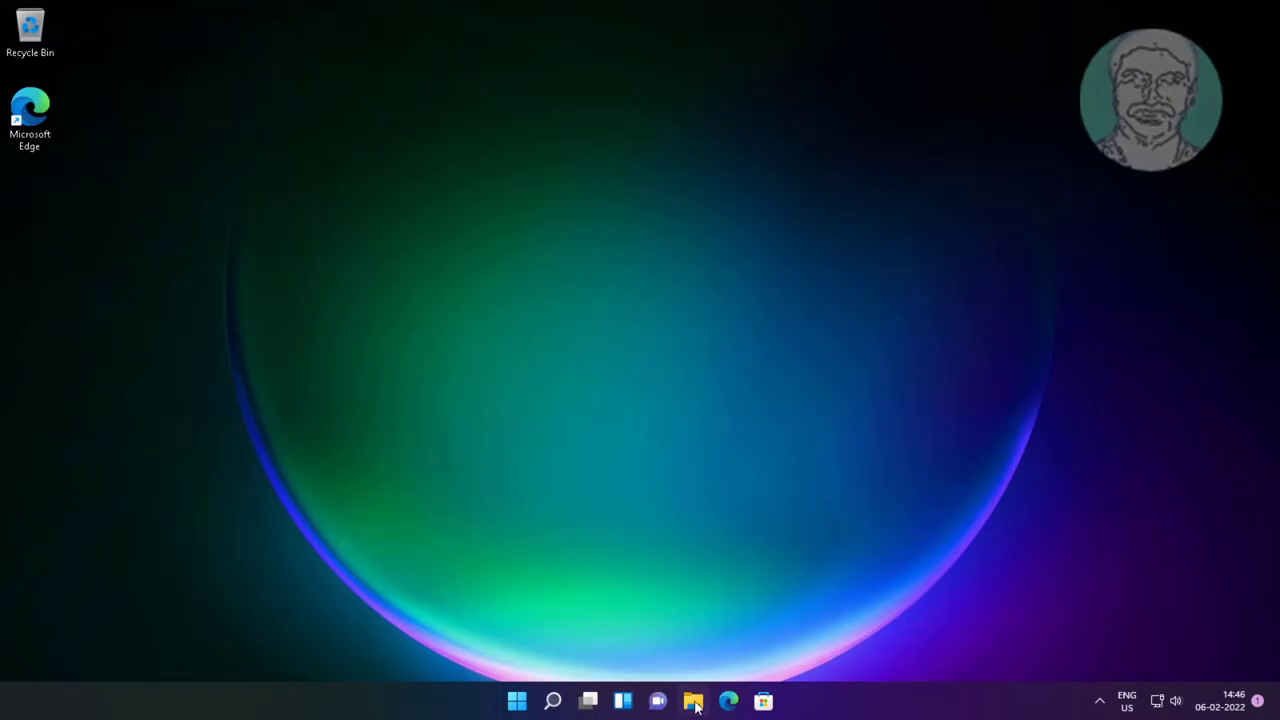
Browse to Pictures > Saved Pictures in File Explorer and open image 424.
left_click(693, 700)
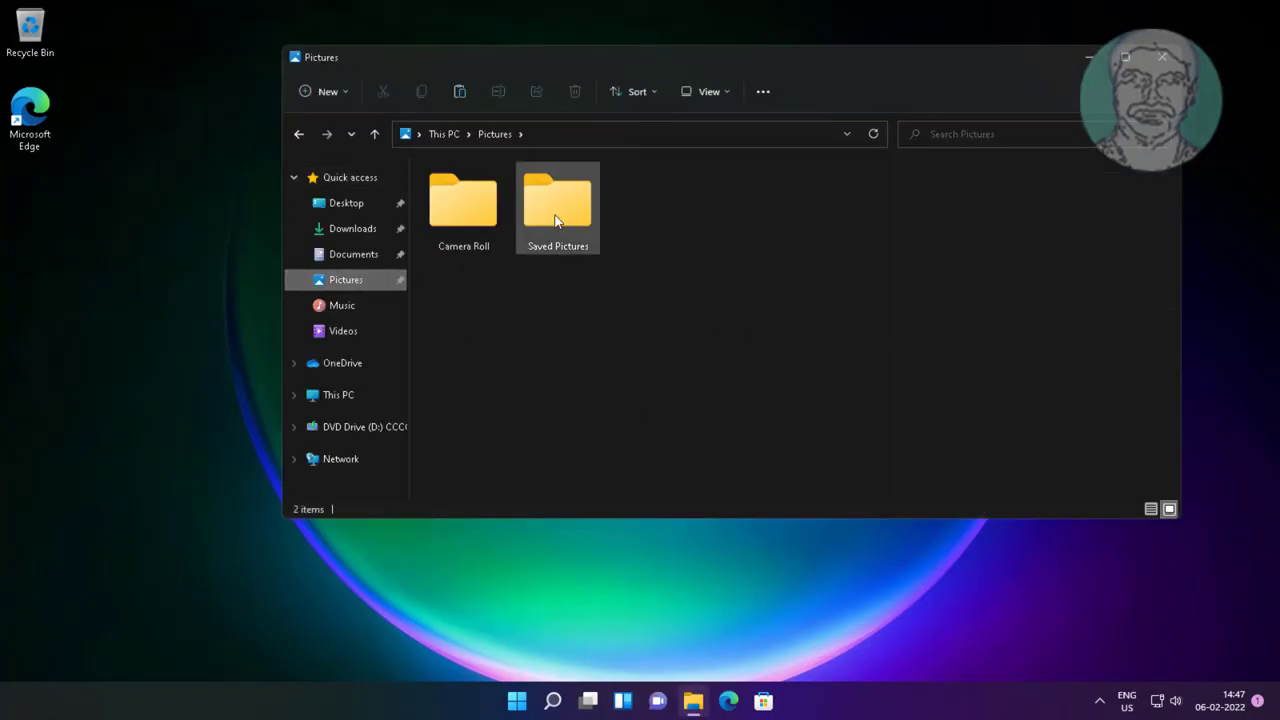
double_click(558, 205)
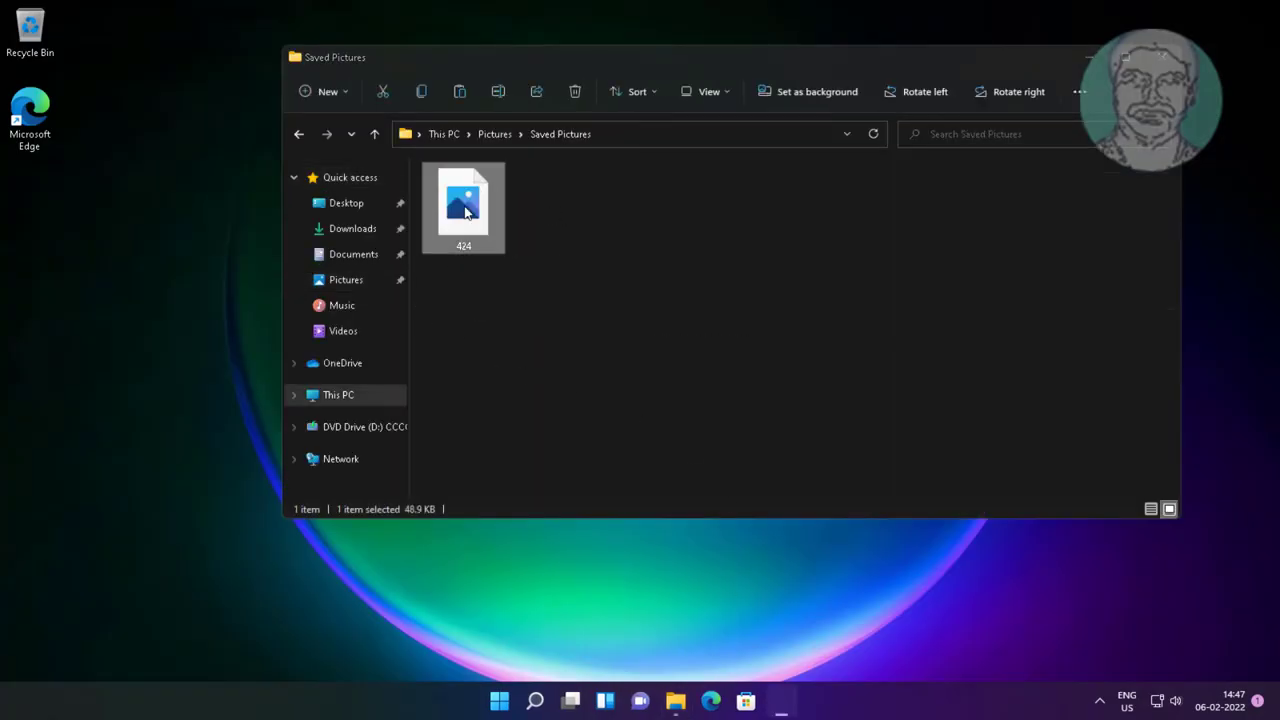
double_click(463, 205)
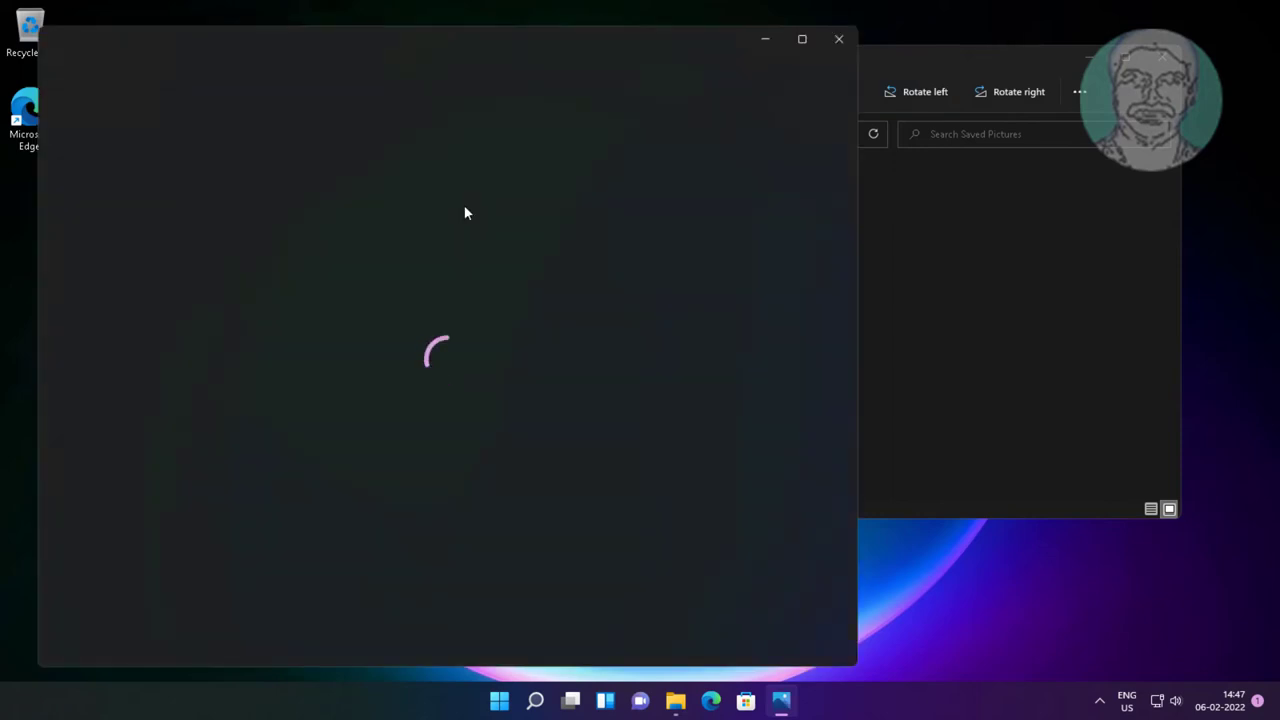
Choose Print from the Photos See more menu for image 424.
left_click(631, 100)
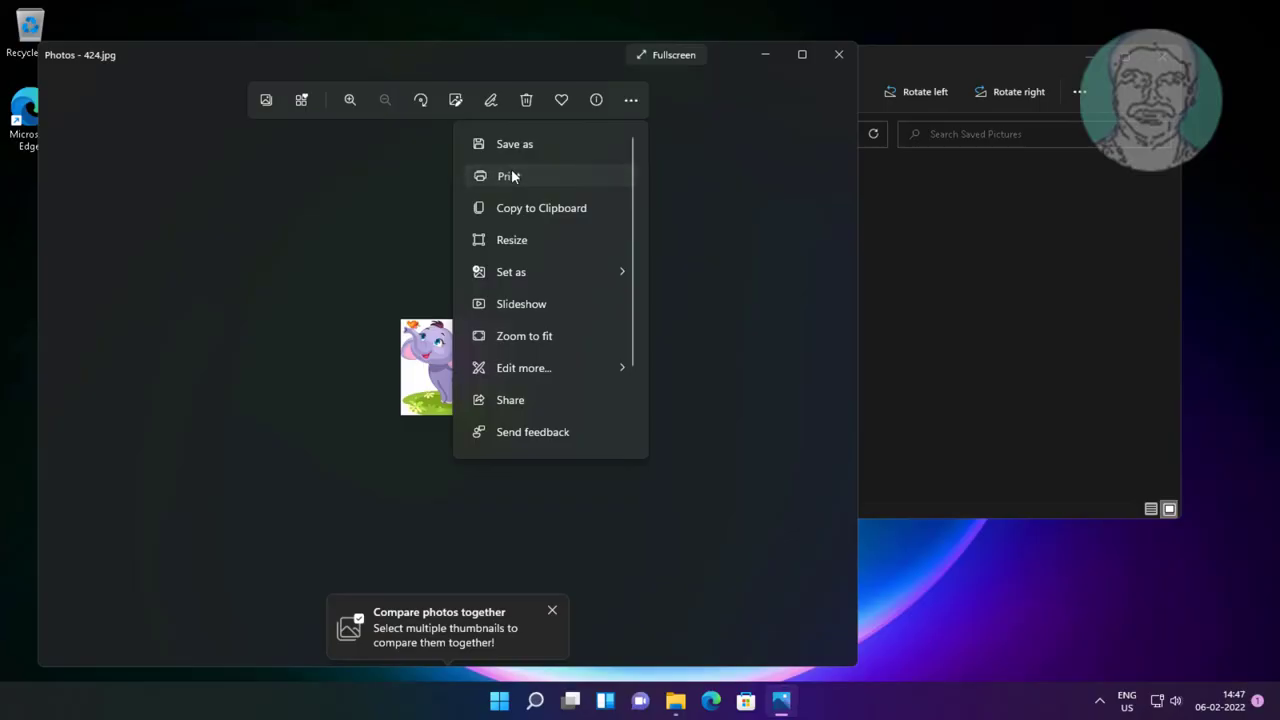
left_click(510, 176)
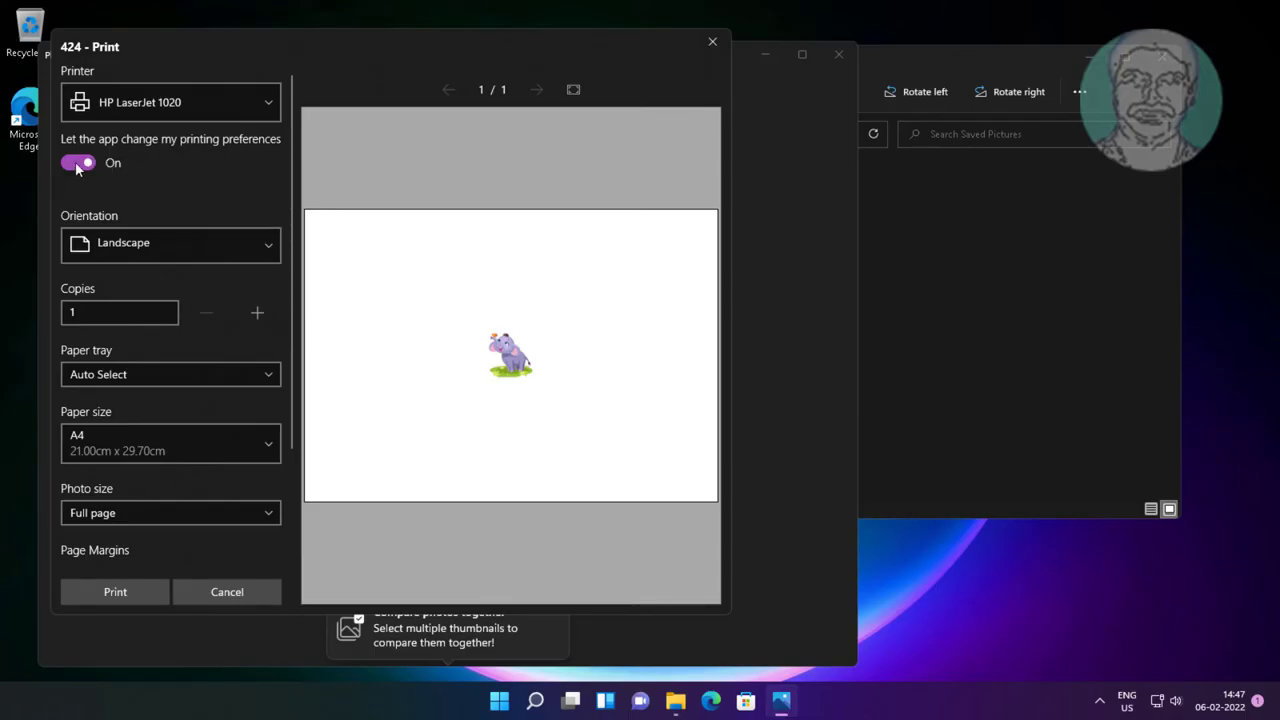
Turn off app-changed printing preferences, print image 424, and close Photos.
left_click(78, 162)
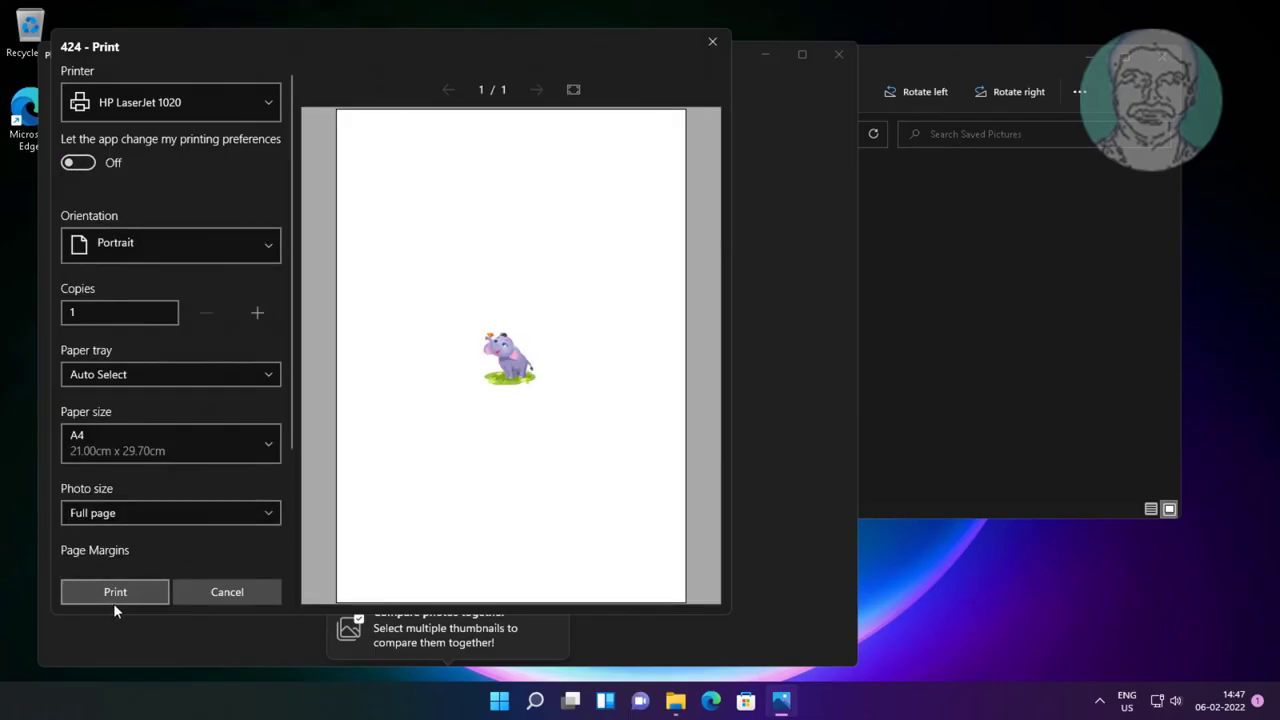
left_click(114, 591)
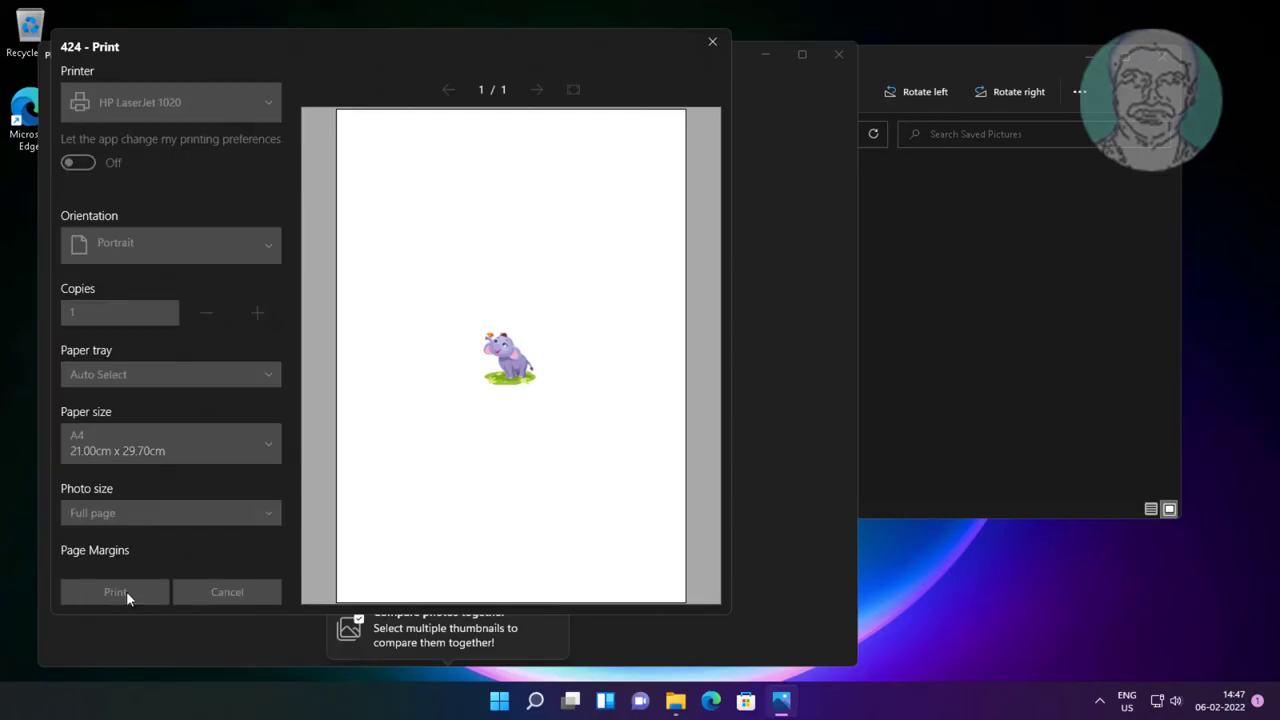
left_click(114, 591)
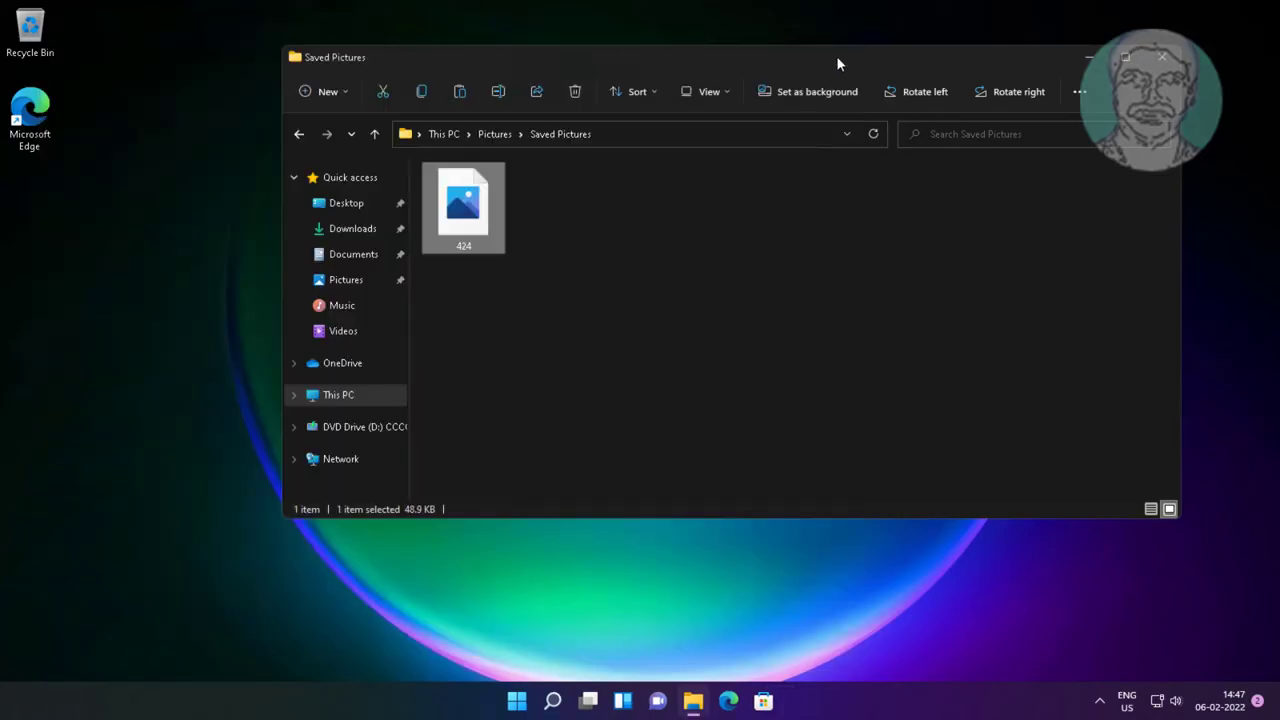